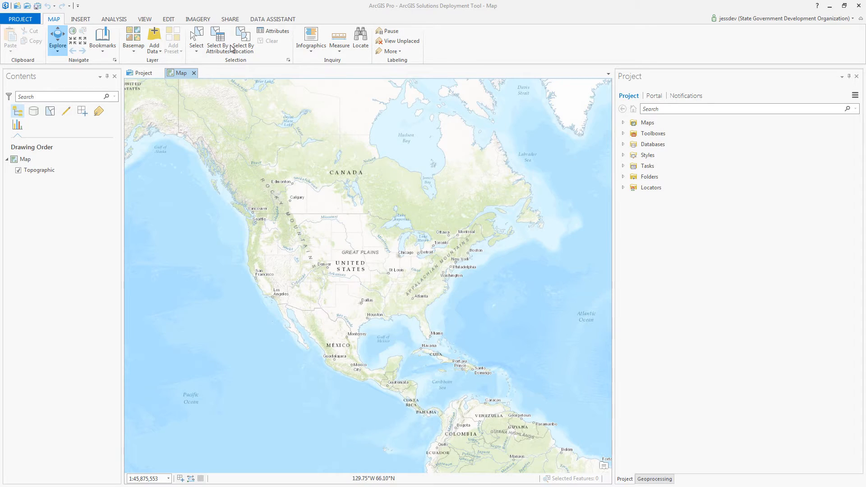
Launch the ArcGIS Solutions Deployment Tool tasks from the Share ribbon.
{"action": "left_click", "coordinate": [229, 19]}
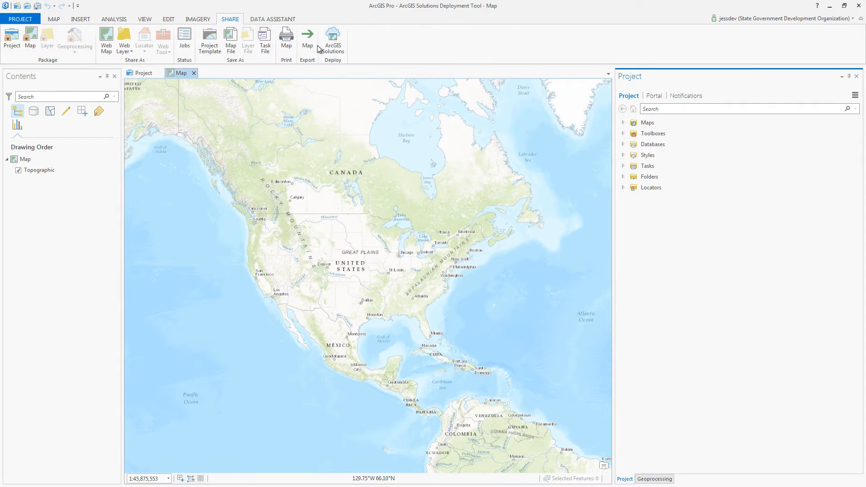
{"action": "left_click", "coordinate": [333, 42]}
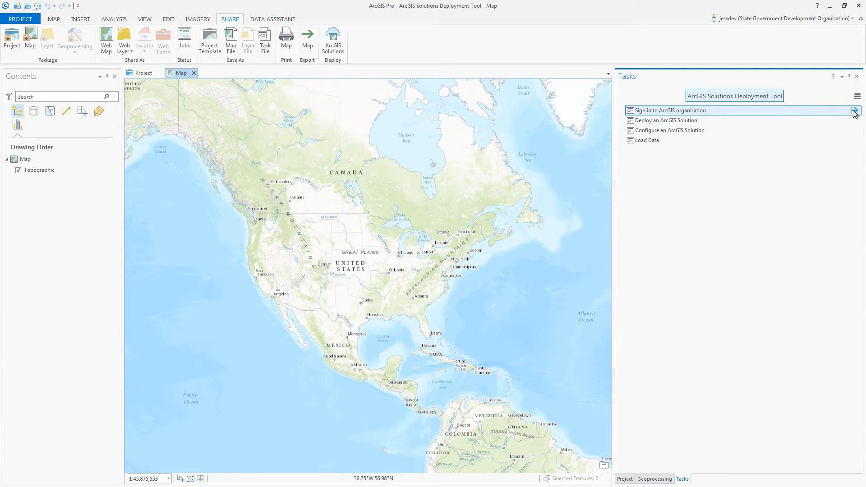
{"action": "left_click", "coordinate": [671, 110]}
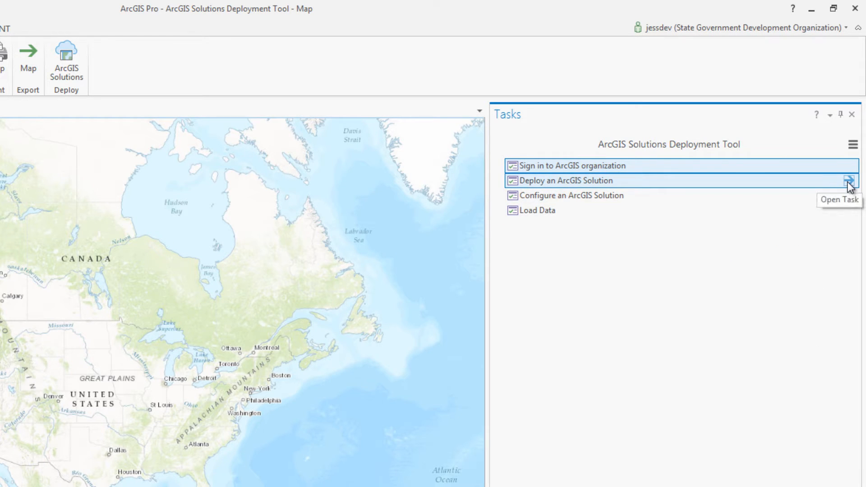
Expand Emergency Management solutions, try the category filter and search for 'Damag'.
{"action": "left_click", "coordinate": [848, 181]}
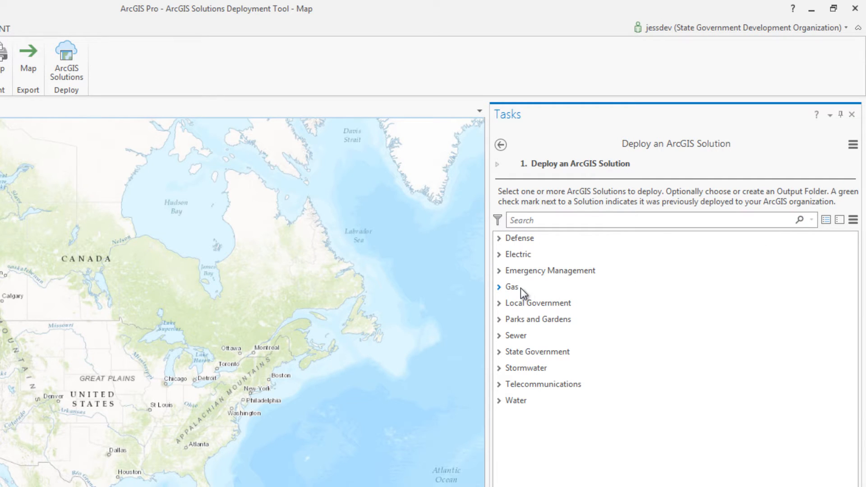
{"action": "left_click", "coordinate": [551, 269]}
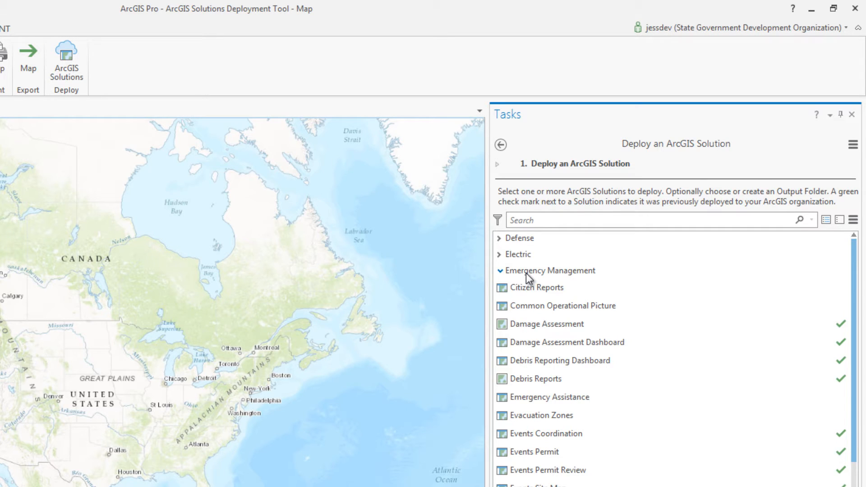
{"action": "left_click", "coordinate": [497, 219]}
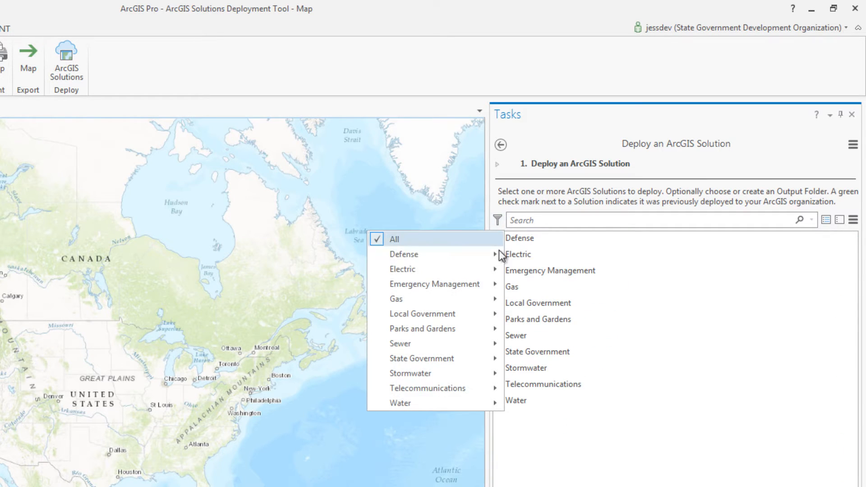
{"action": "mouse_move", "coordinate": [434, 284]}
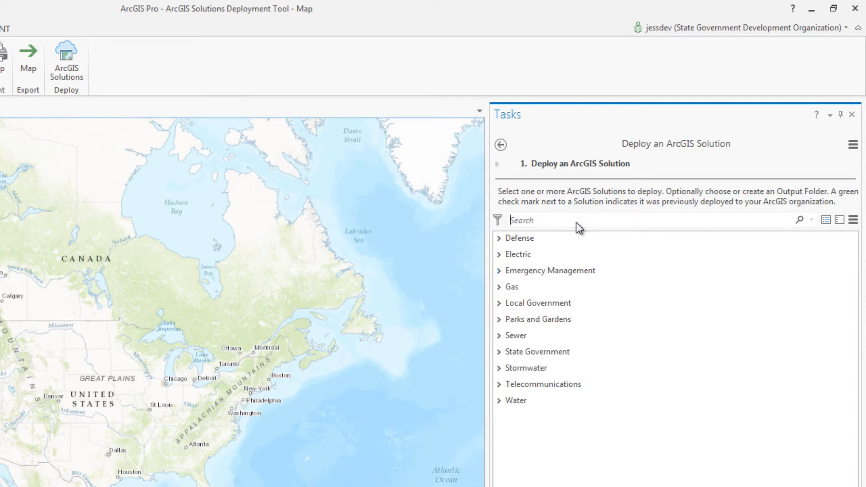
{"action": "type", "text": "Damag"}
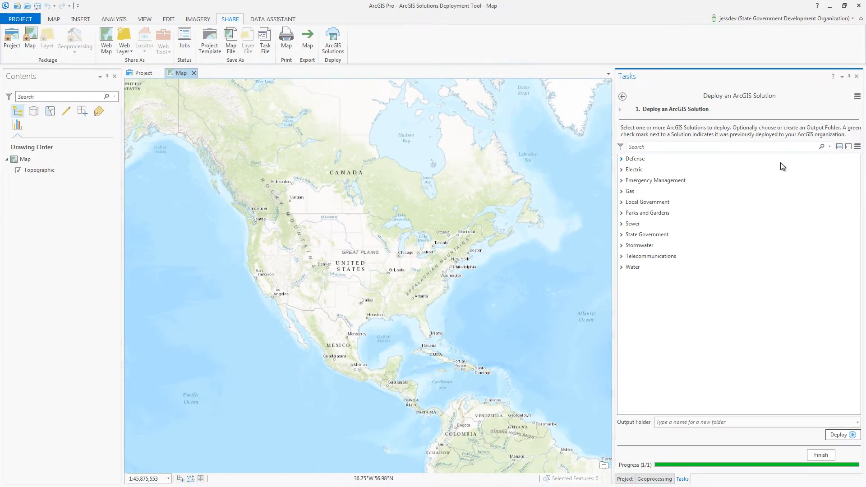
Deploy Common Operational Picture to output folder 'COmmon Operational' and finish.
{"action": "left_click", "coordinate": [622, 180]}
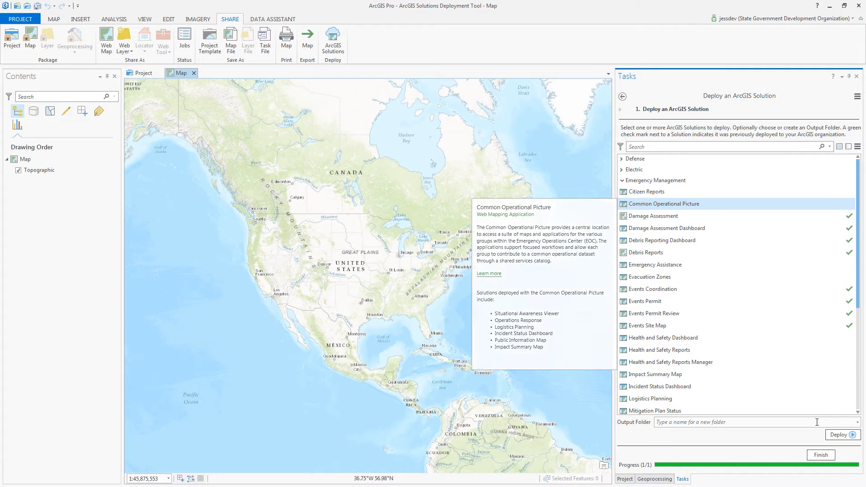
{"action": "type", "text": "COmmon Operational"}
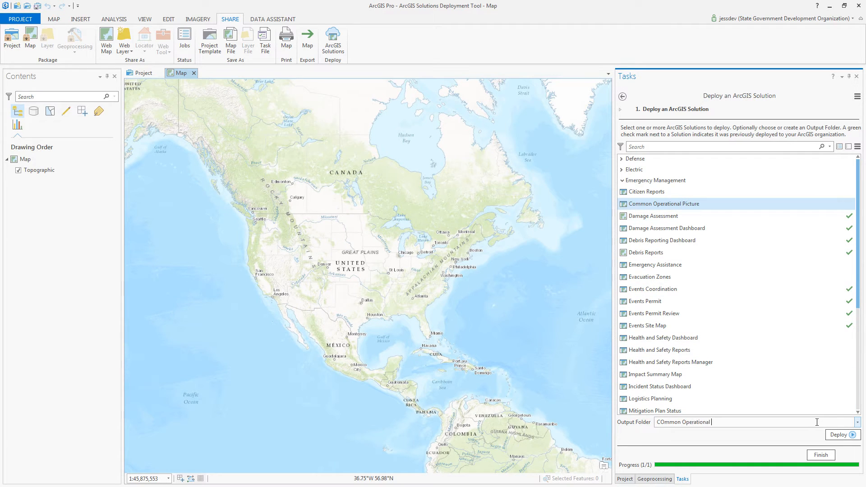
{"action": "left_click", "coordinate": [840, 435]}
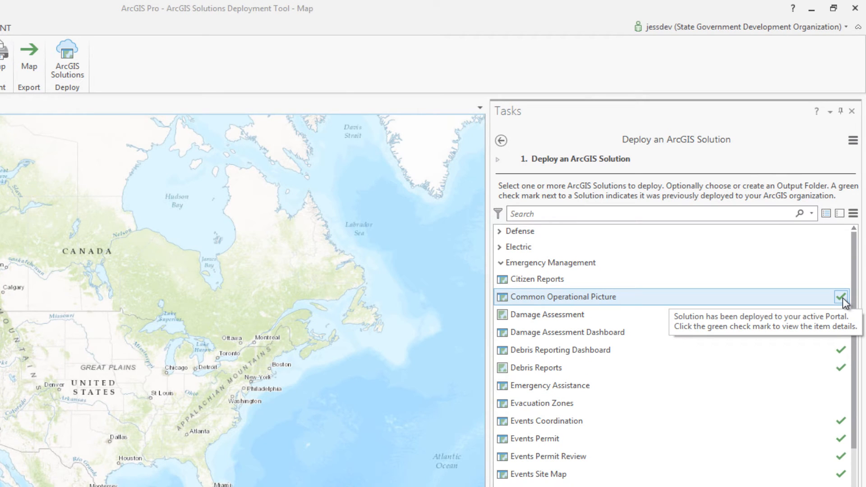
{"action": "left_click", "coordinate": [840, 302]}
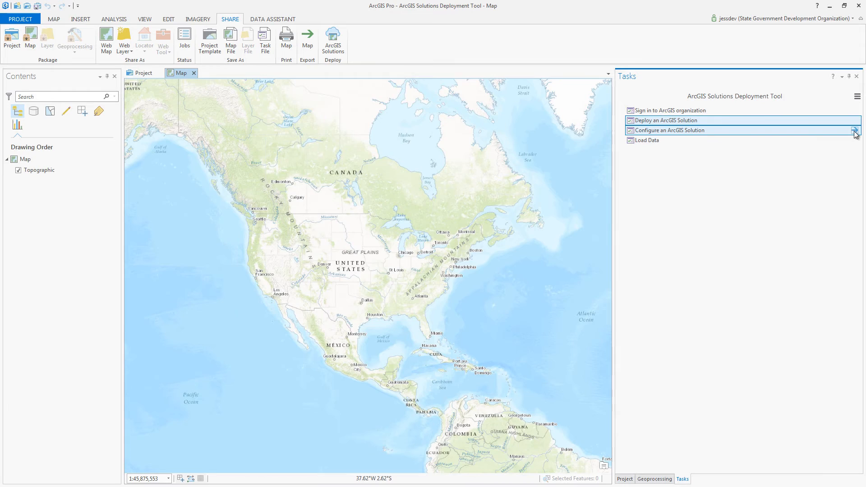
Run Configure an ArcGIS Solution, skipping Add Fields and Modify Domains, back to the task list.
{"action": "left_click", "coordinate": [669, 130]}
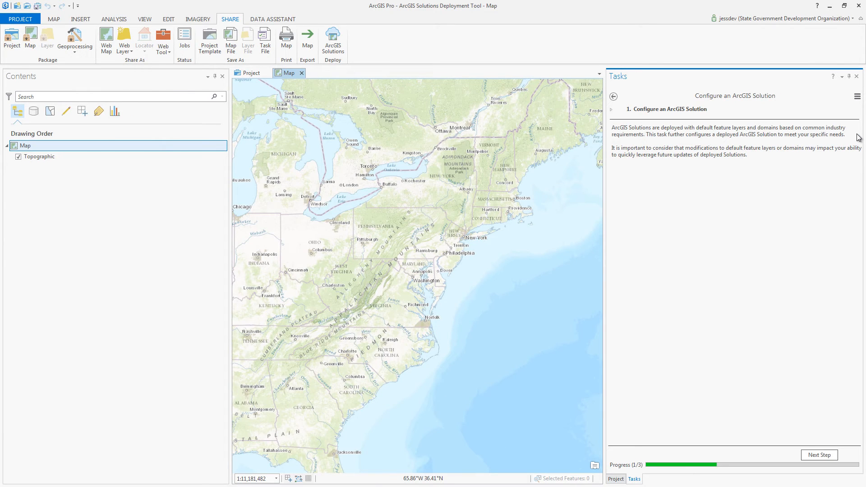
{"action": "mouse_move", "coordinate": [859, 148]}
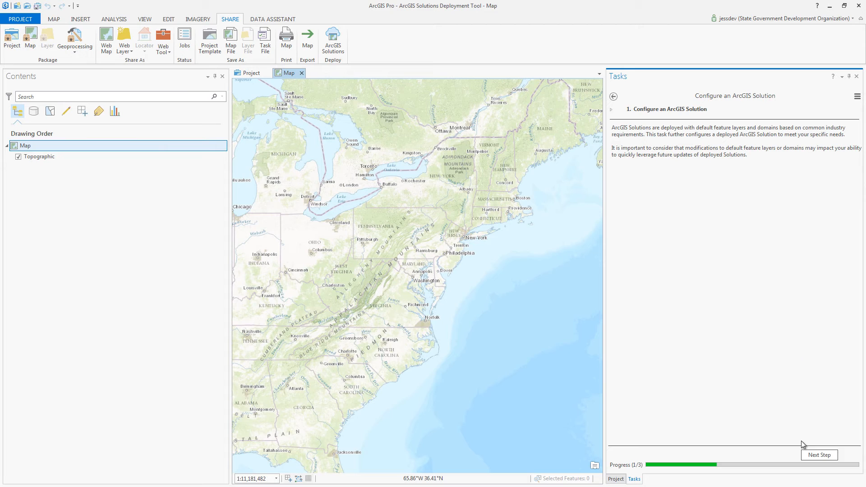
{"action": "left_click", "coordinate": [819, 455]}
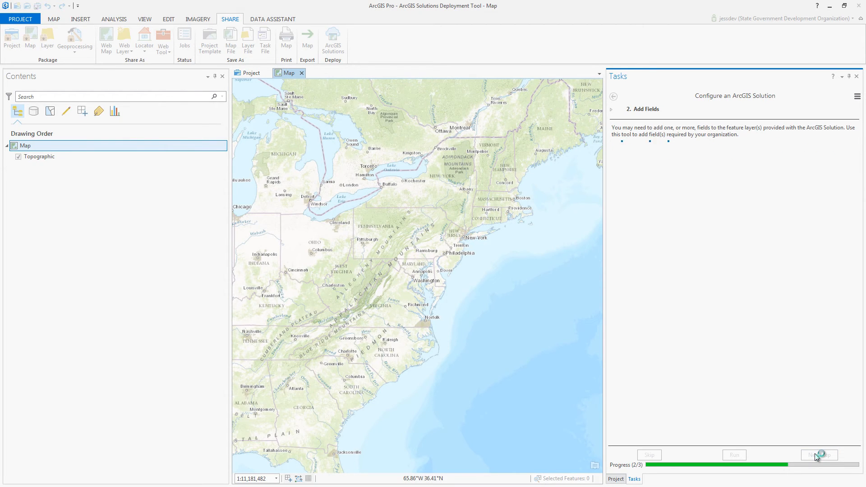
{"action": "left_click", "coordinate": [820, 455]}
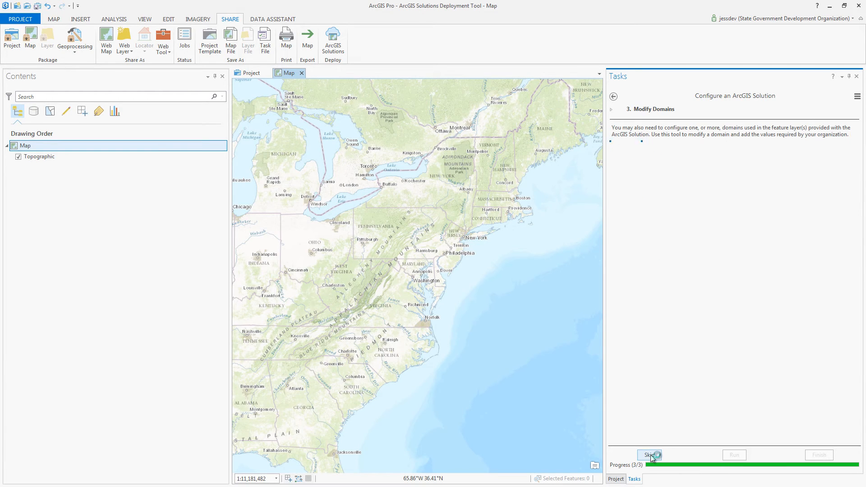
{"action": "left_click", "coordinate": [649, 455]}
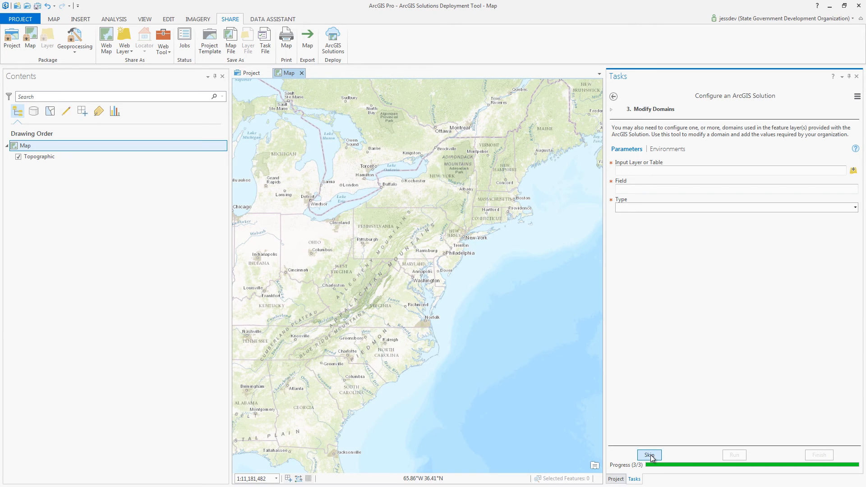
{"action": "left_click", "coordinate": [649, 455]}
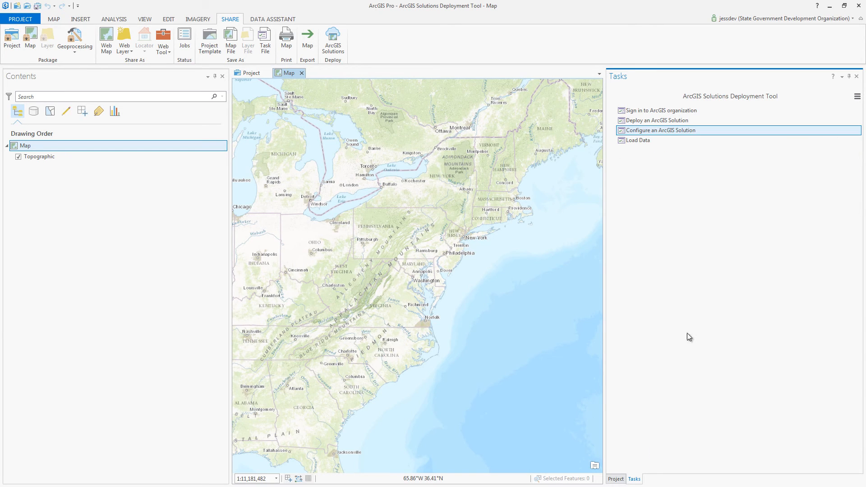